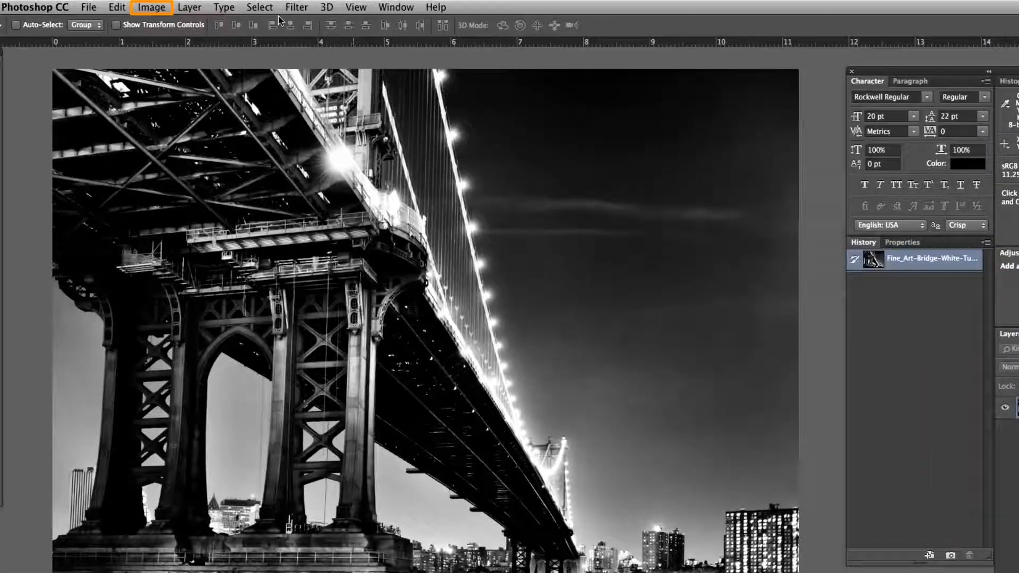
# Convert the bridge photo to Grayscale mode via Image > Mode
pyautogui.click(158, 24)
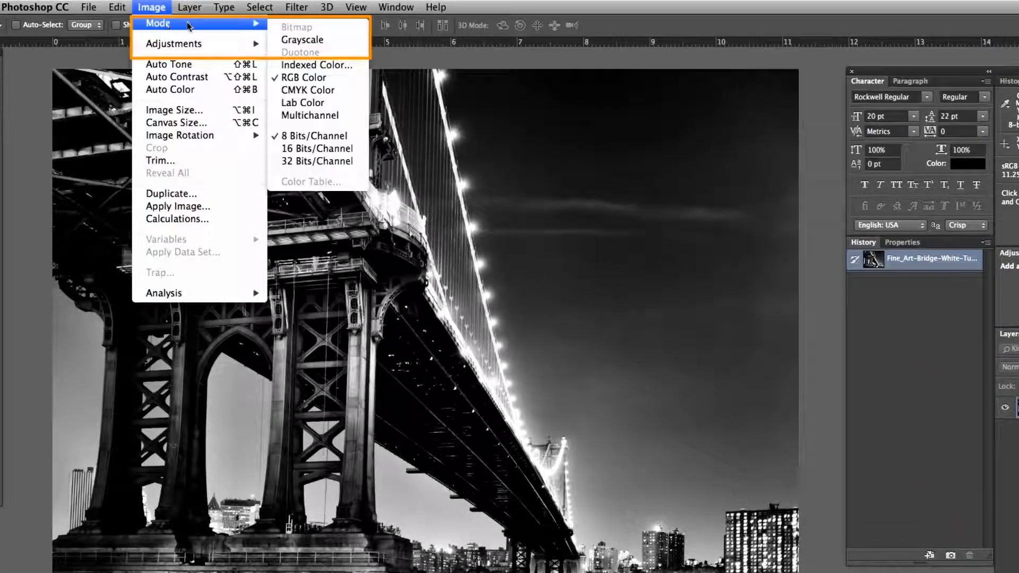
pyautogui.click(301, 40)
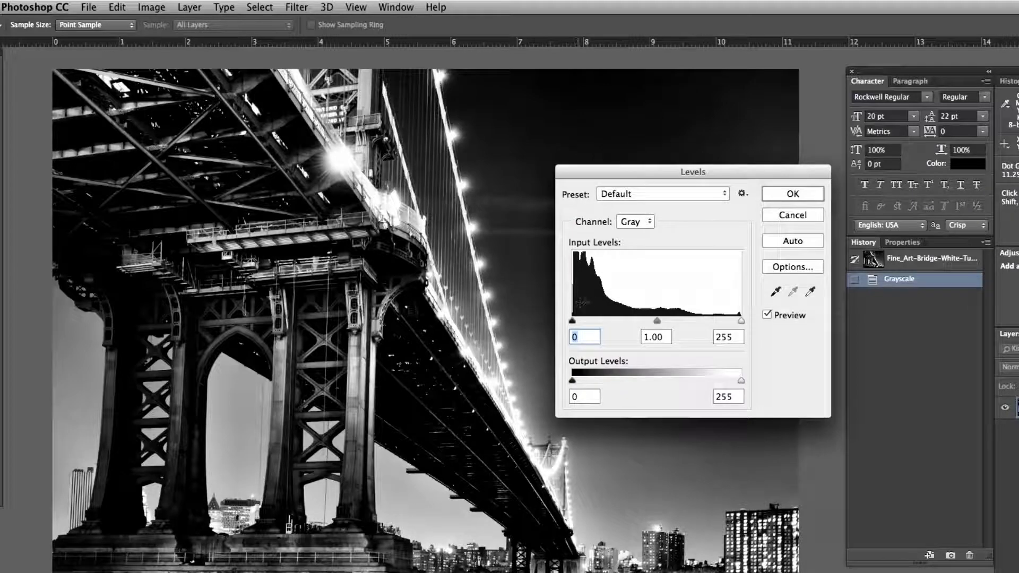
# Apply a Levels adjustment raising the midtone gamma to 1.18
pyautogui.moveTo(658, 321); pyautogui.dragTo(674, 320)
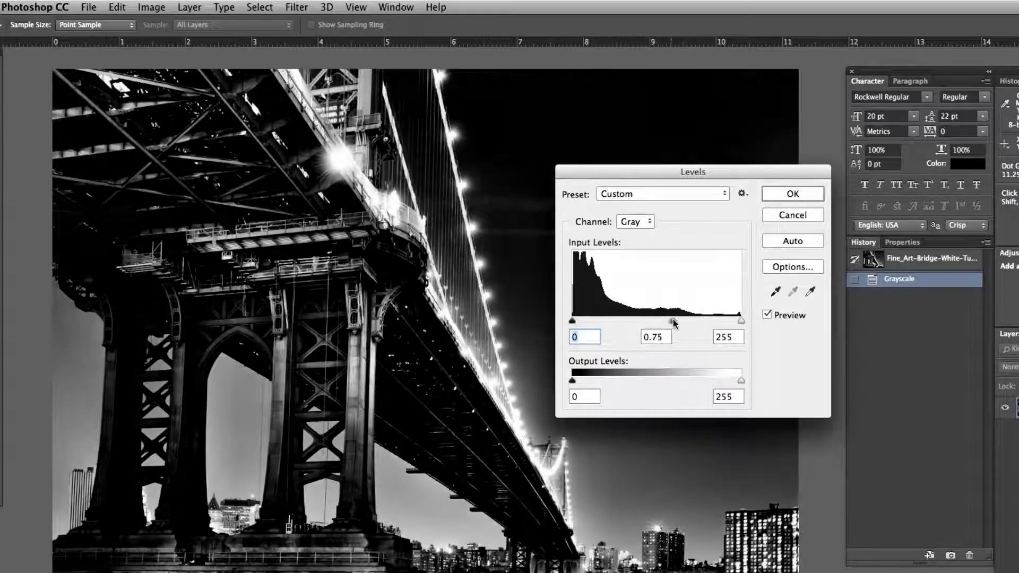
pyautogui.moveTo(674, 320); pyautogui.dragTo(623, 320)
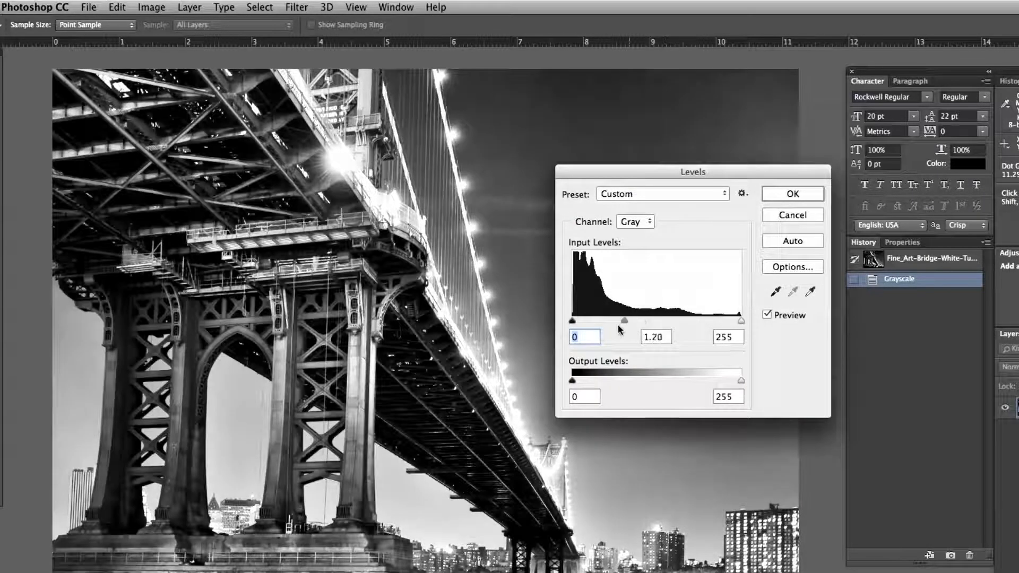
pyautogui.moveTo(624, 321); pyautogui.dragTo(646, 321)
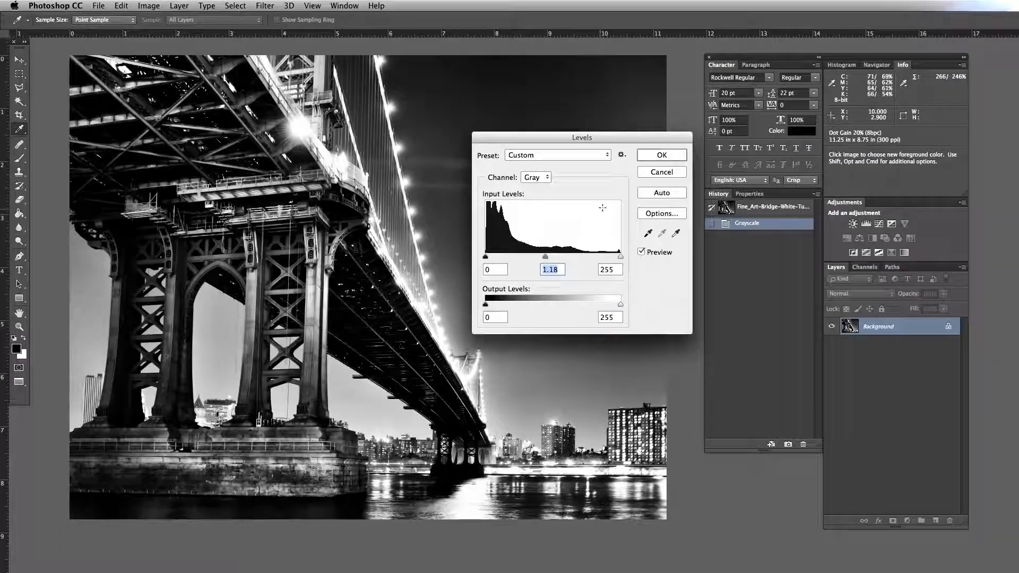
pyautogui.click(660, 155)
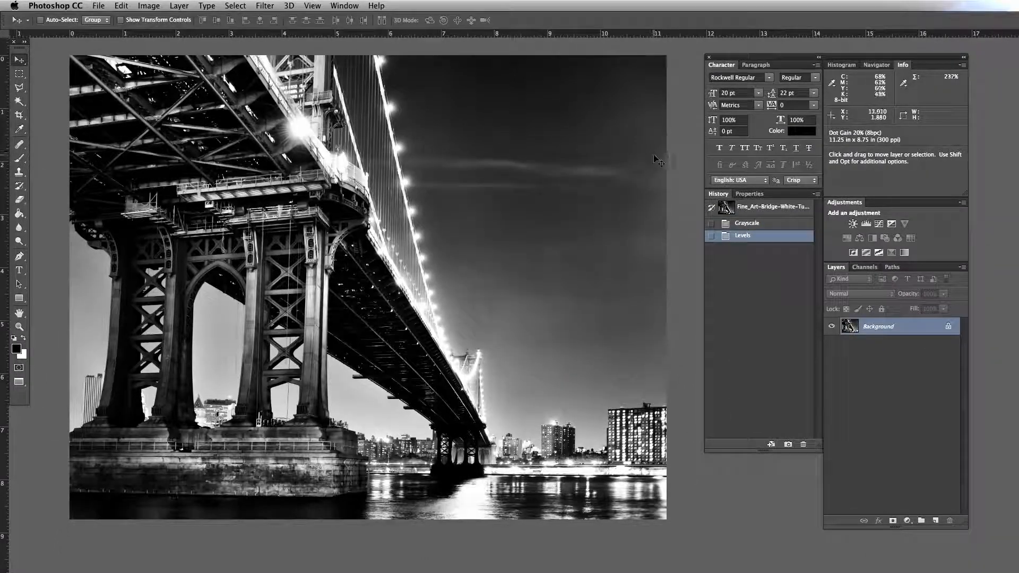
# Invert the grayscale photo's tones into a negative via Image > Adjustments
pyautogui.click(148, 6)
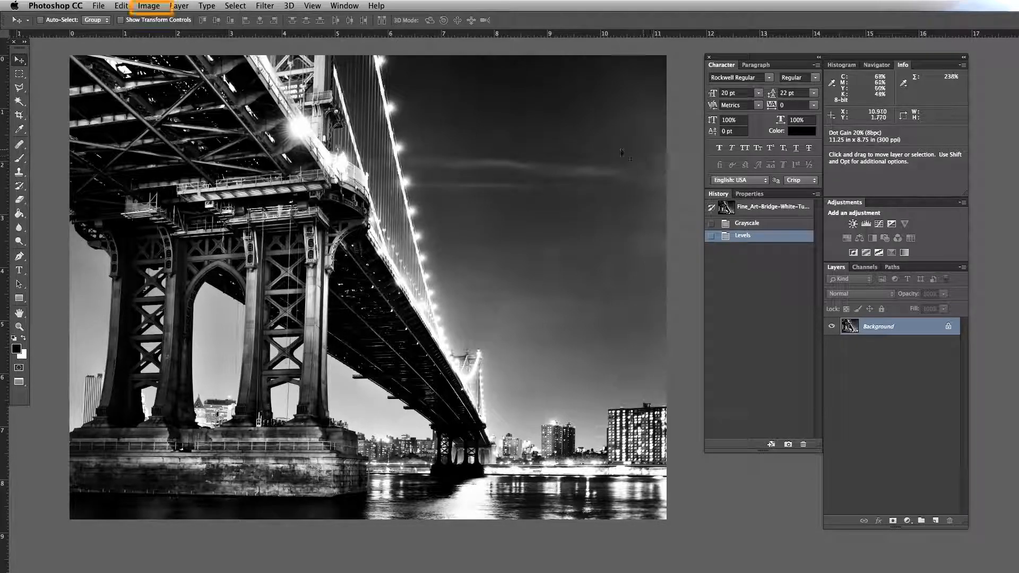
pyautogui.click(148, 6)
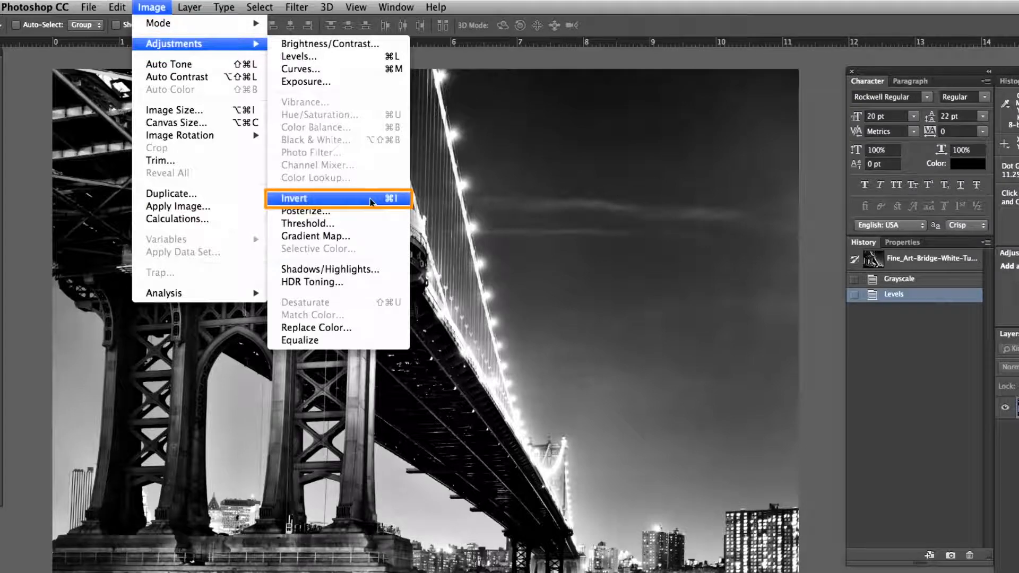
pyautogui.click(294, 199)
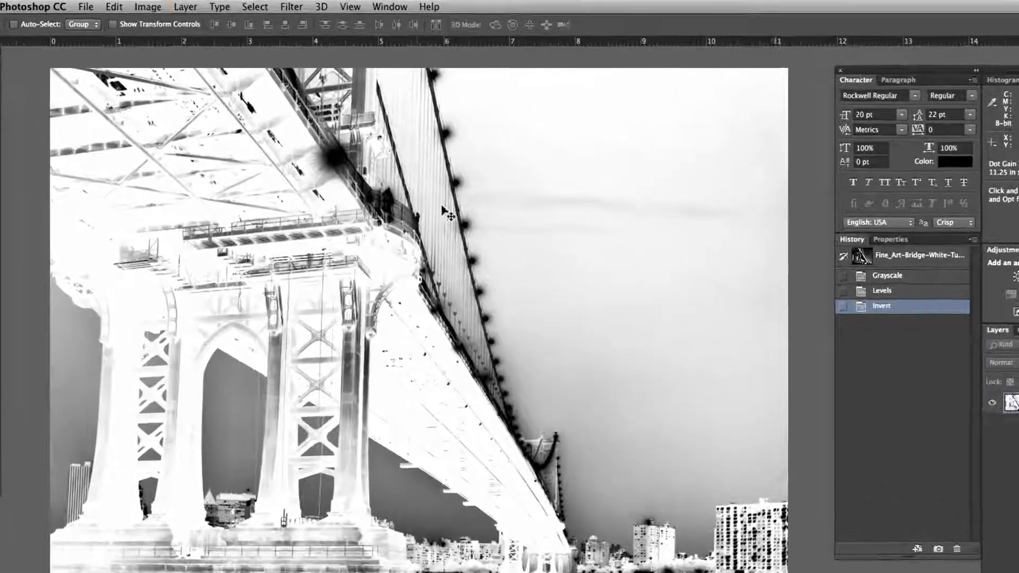
# Convert the image to a single-ink Monotone duotone using magenta for Ink 1
pyautogui.click(148, 7)
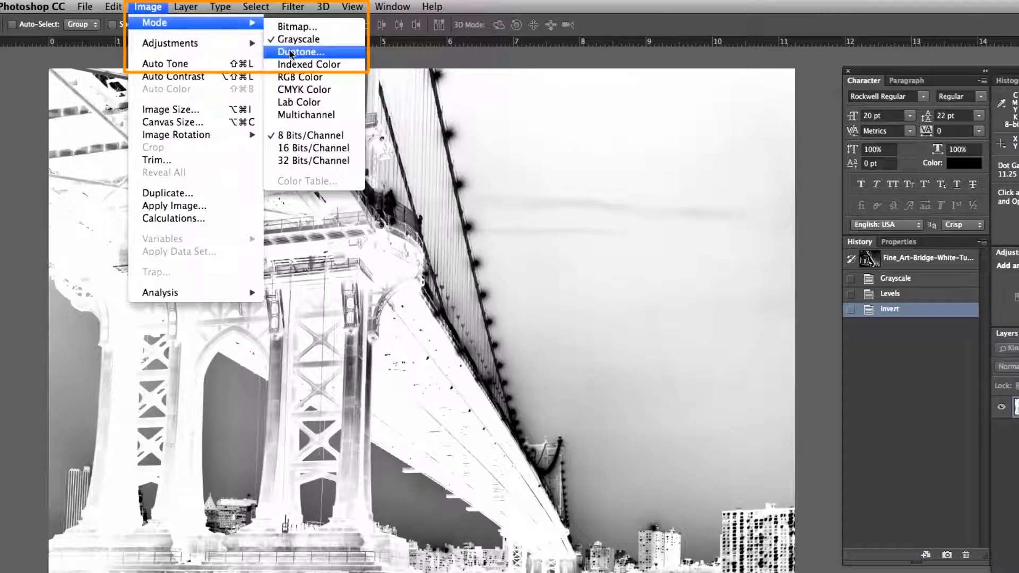
pyautogui.click(301, 52)
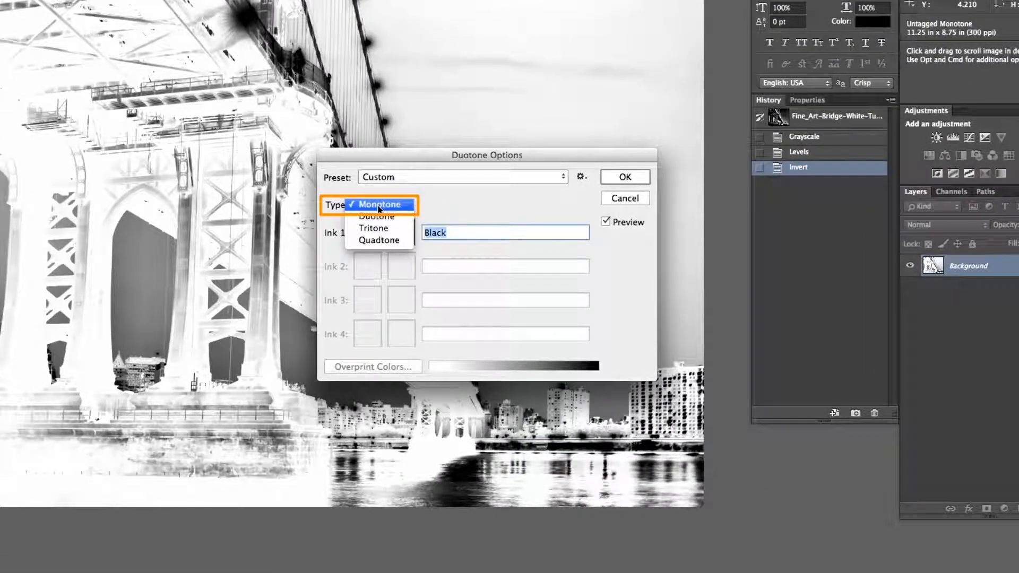
pyautogui.click(378, 204)
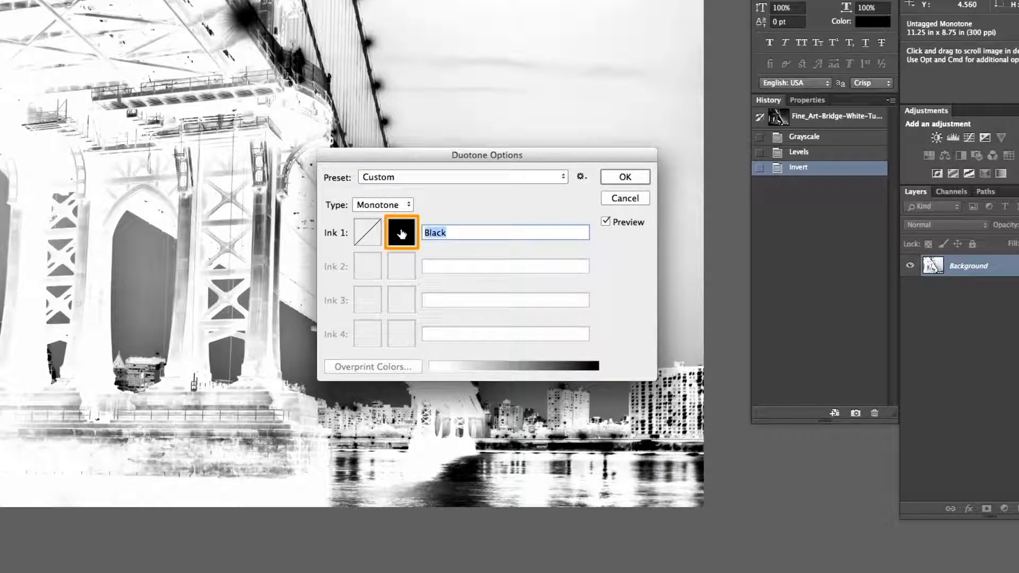
pyautogui.click(401, 232)
pyautogui.write('0')
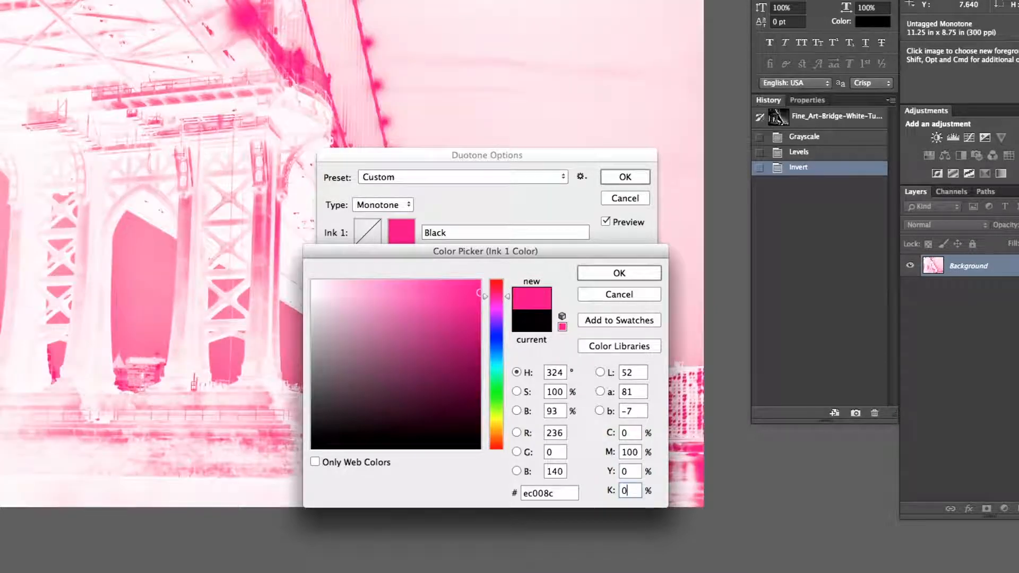
pyautogui.click(617, 273)
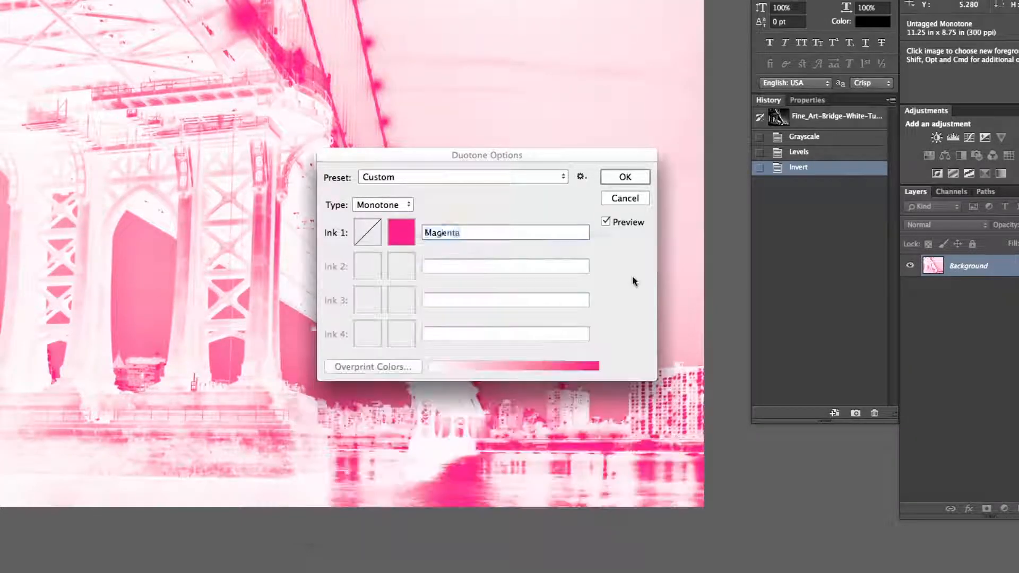
# Name the magenta ink 'White', apply the monotone and begin a Save As
pyautogui.write('W')
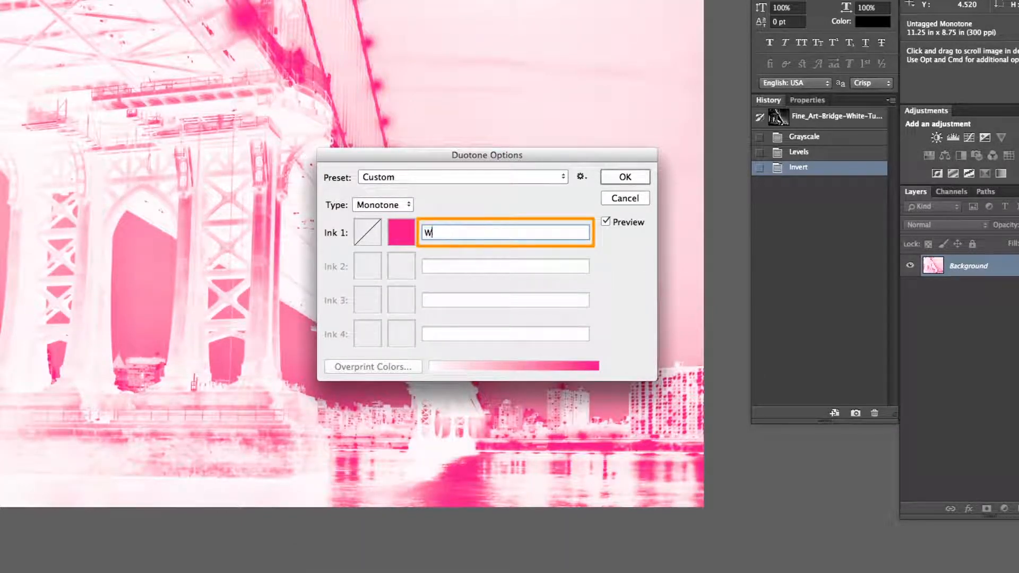
pyautogui.write('hite')
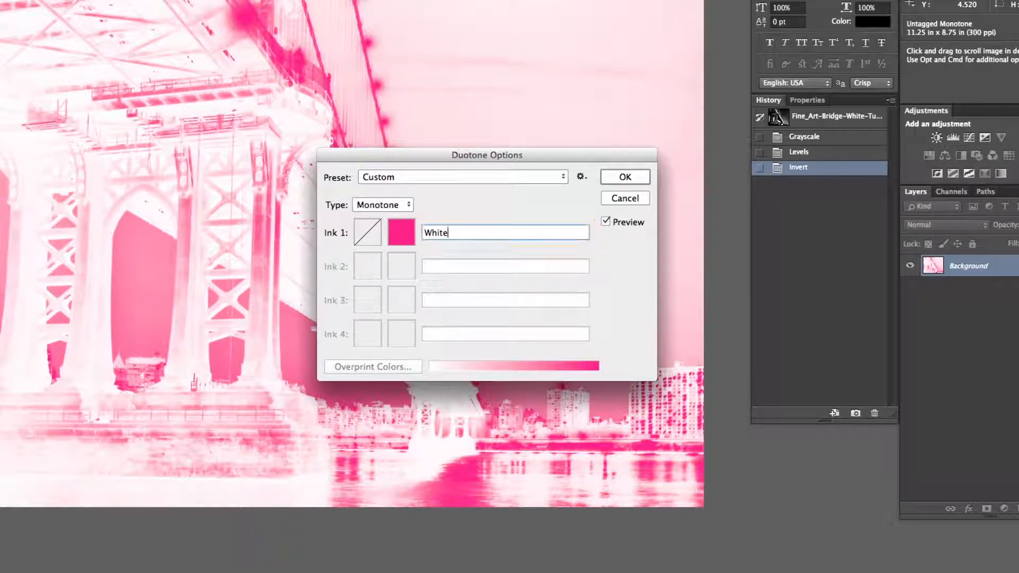
pyautogui.click(623, 177)
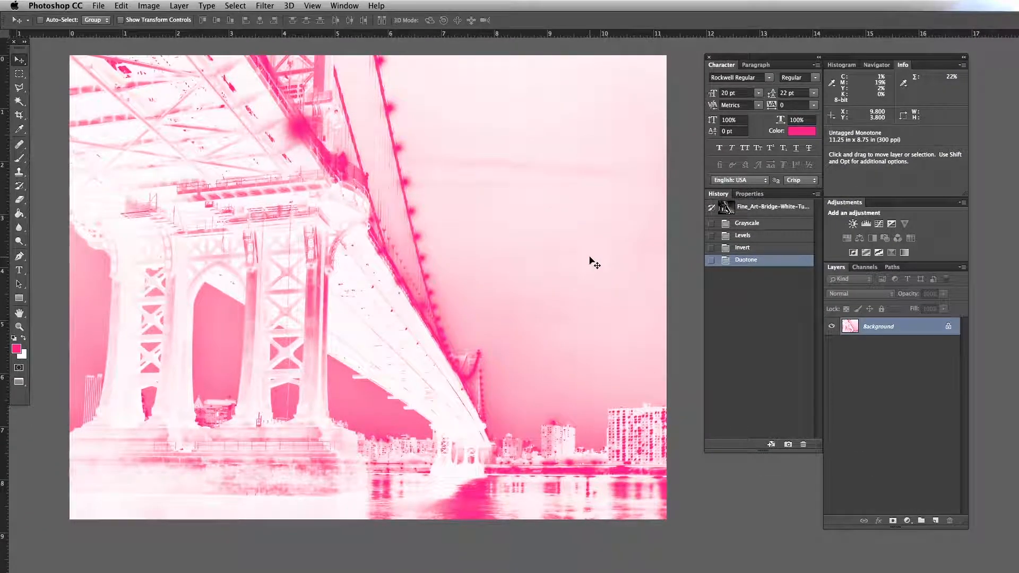
pyautogui.click(98, 6)
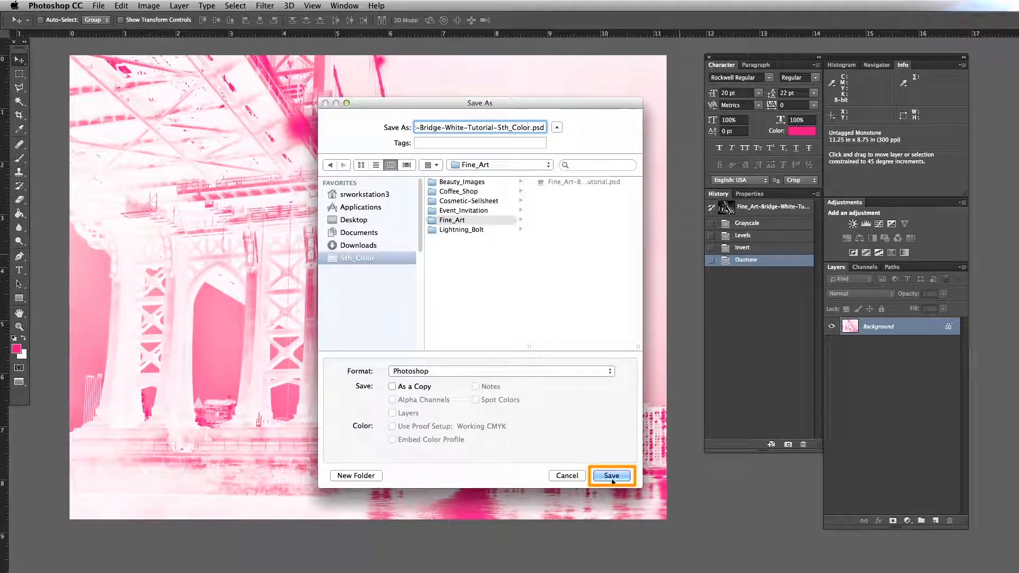
# Save the monotone as a Photoshop PSD in the Fine_Art folder
pyautogui.click(610, 475)
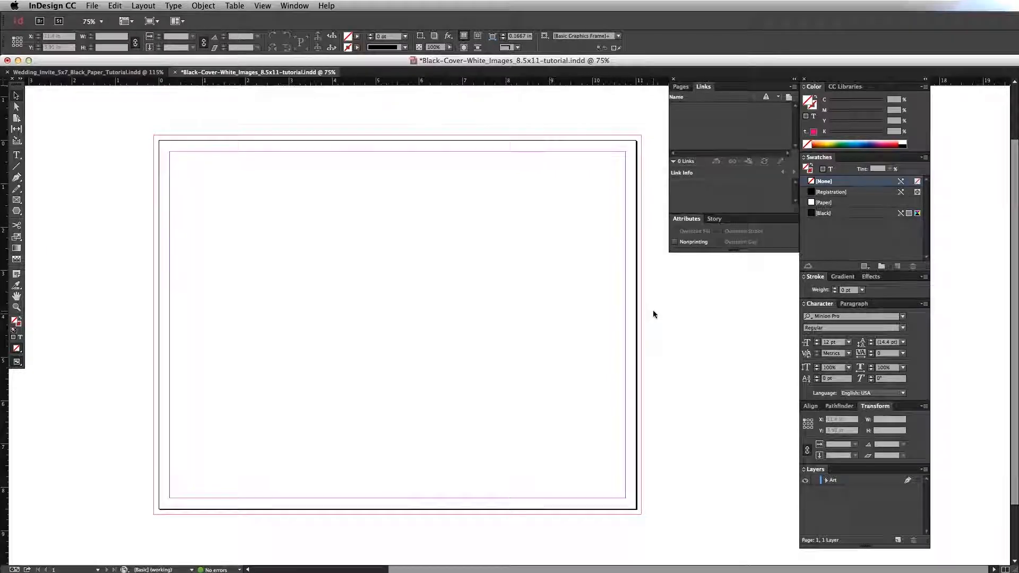
# Place the saved 5th_Color monotone PSD from Fine_Art into the page's image frame
pyautogui.click(91, 6)
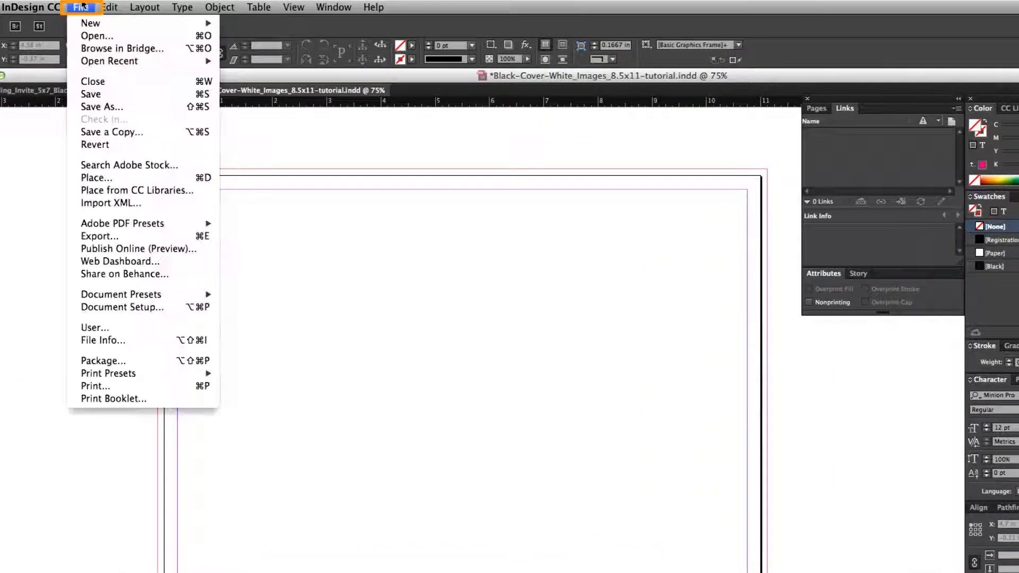
pyautogui.moveTo(97, 177)
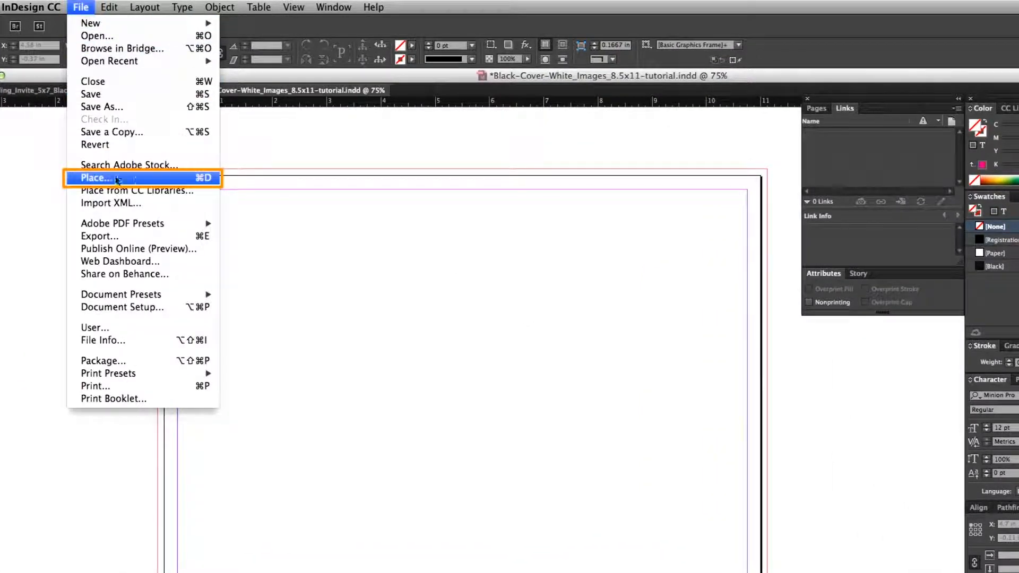
pyautogui.click(95, 177)
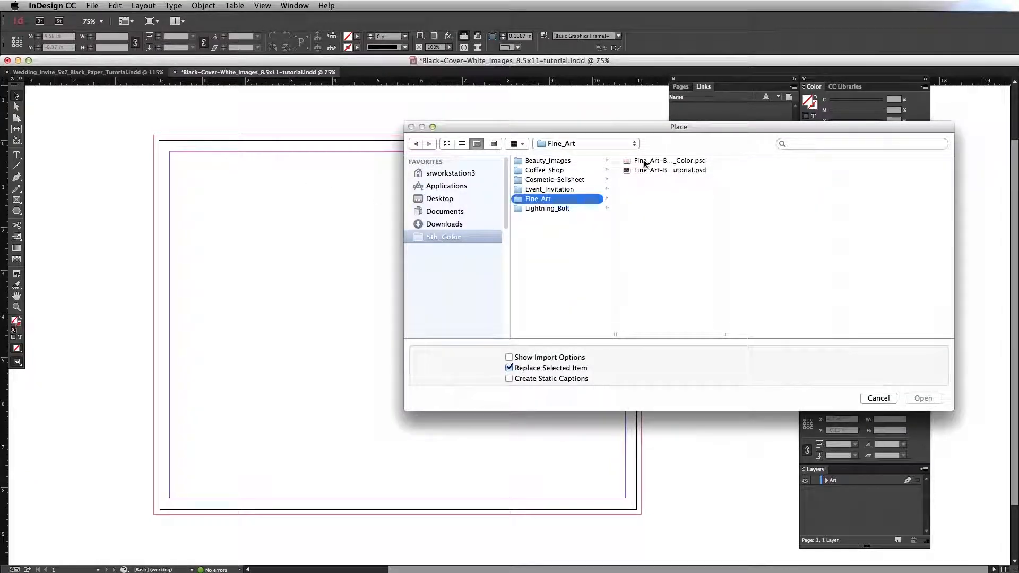
pyautogui.click(669, 160)
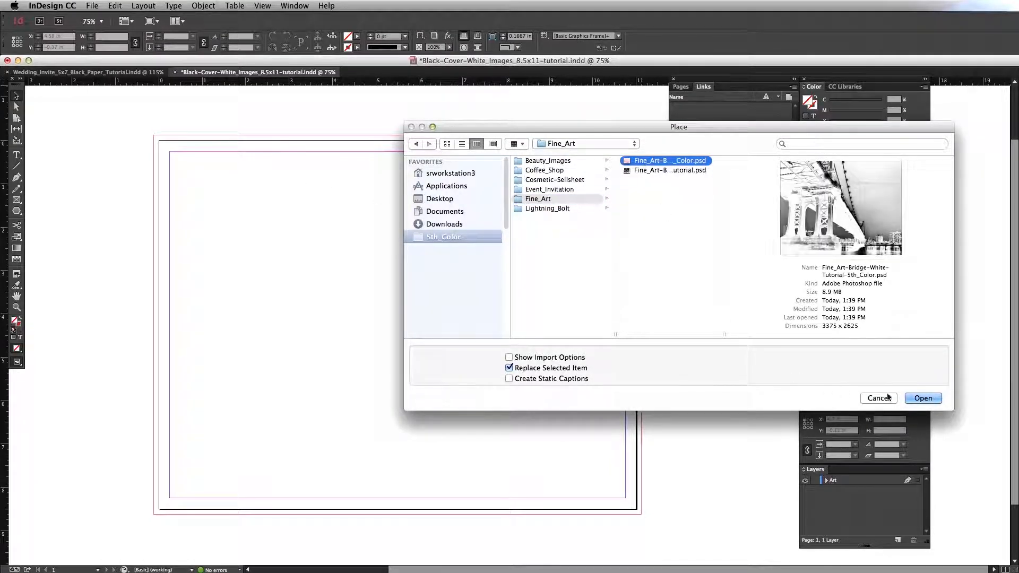
pyautogui.click(923, 397)
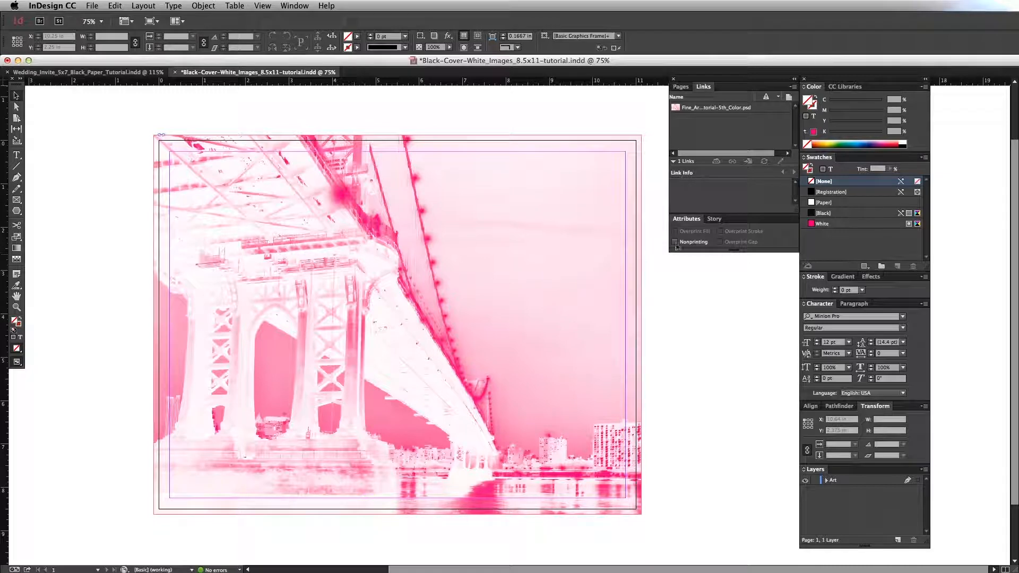
pyautogui.click(17, 211)
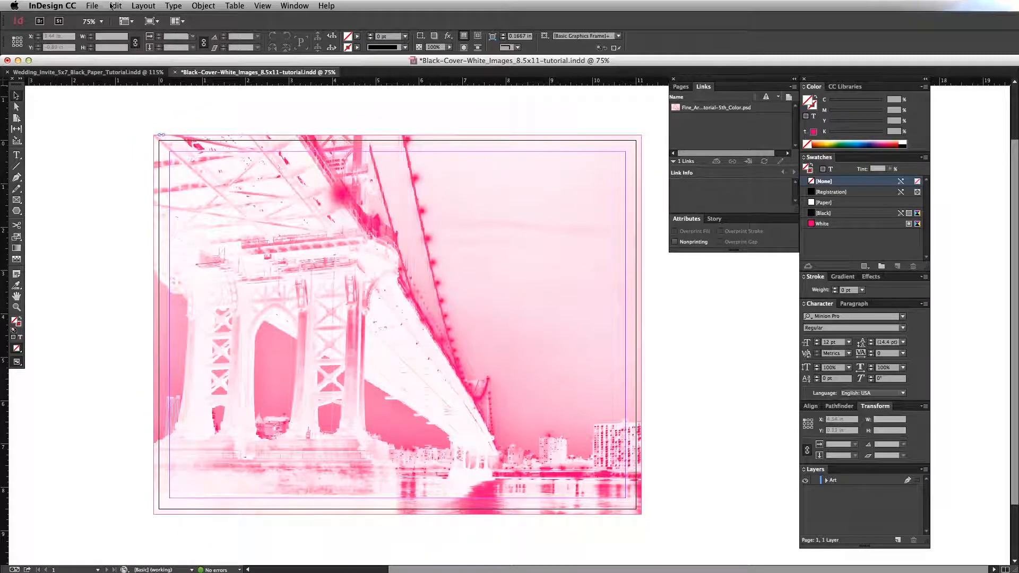
# Export the layout as Adobe PDF (Print), confirming the file name and folder
pyautogui.click(92, 5)
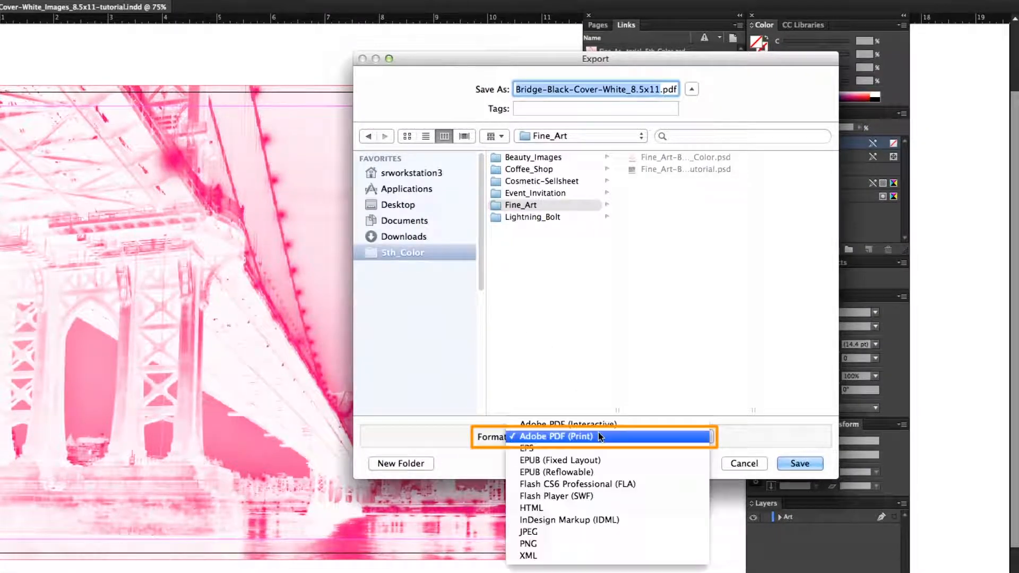
pyautogui.click(556, 436)
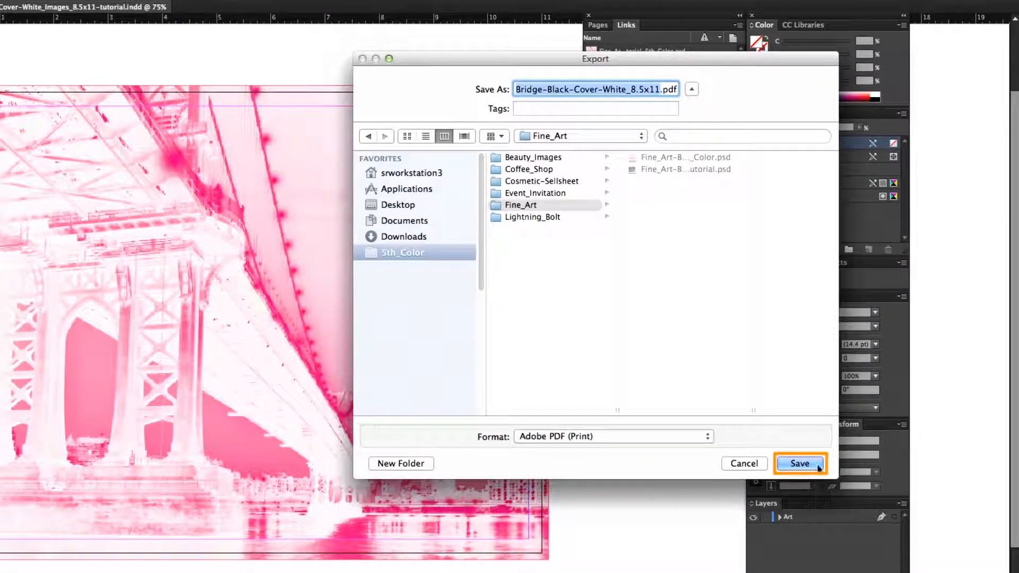
pyautogui.click(799, 463)
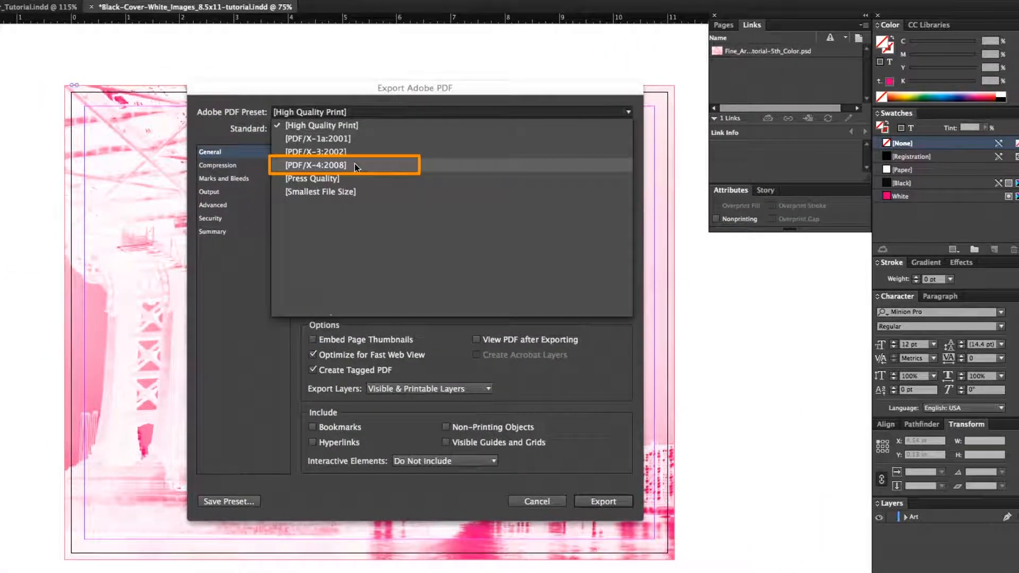
# Choose the [PDF/X-4:2008] preset, review Marks and Bleeds, and return to General
pyautogui.click(315, 164)
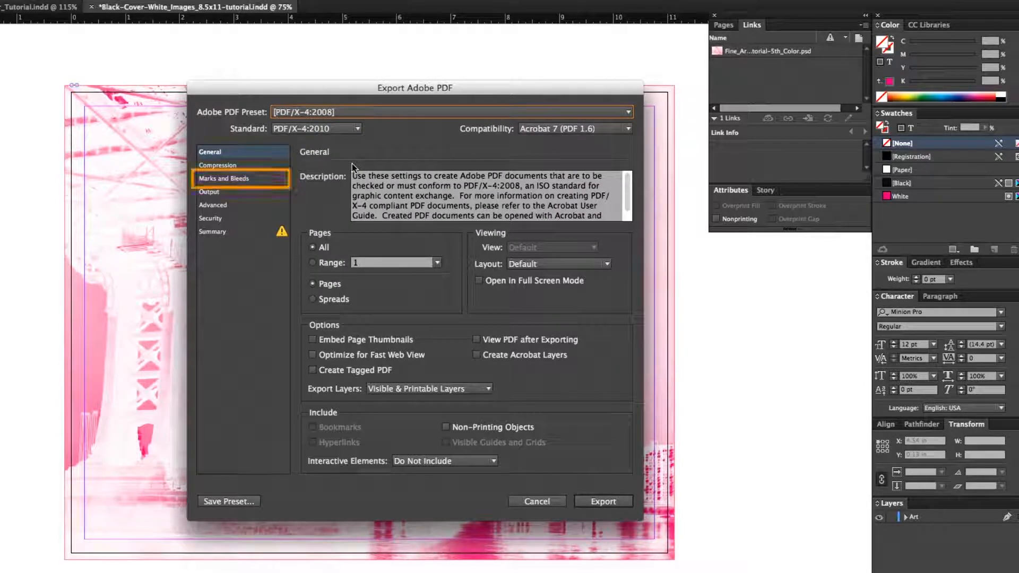
pyautogui.click(224, 178)
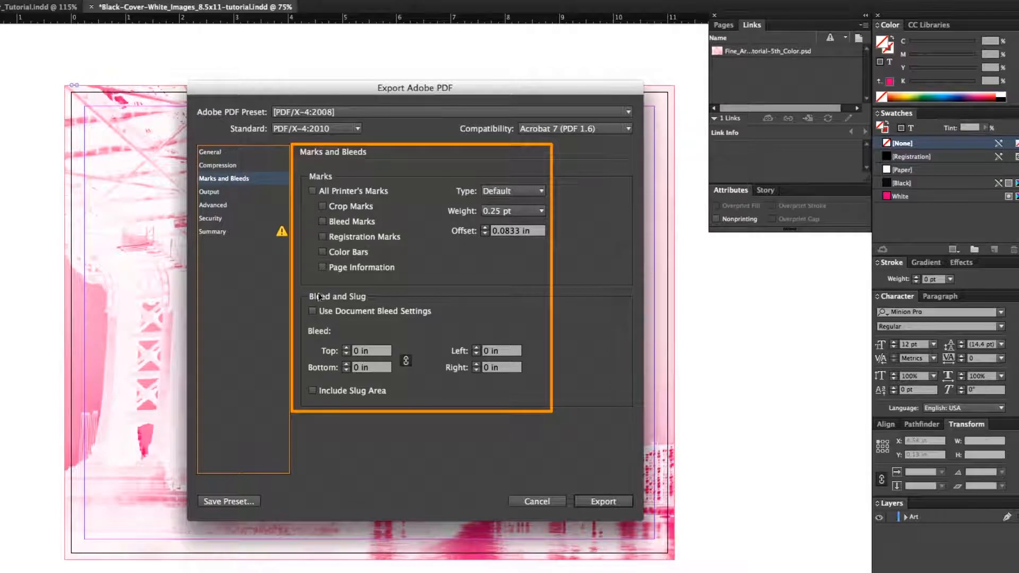
pyautogui.click(265, 188)
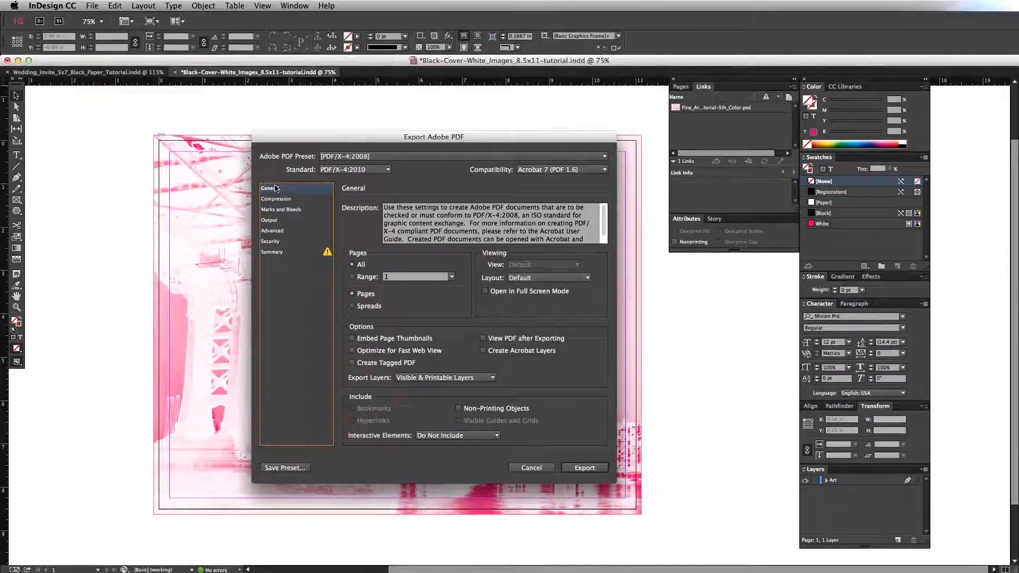